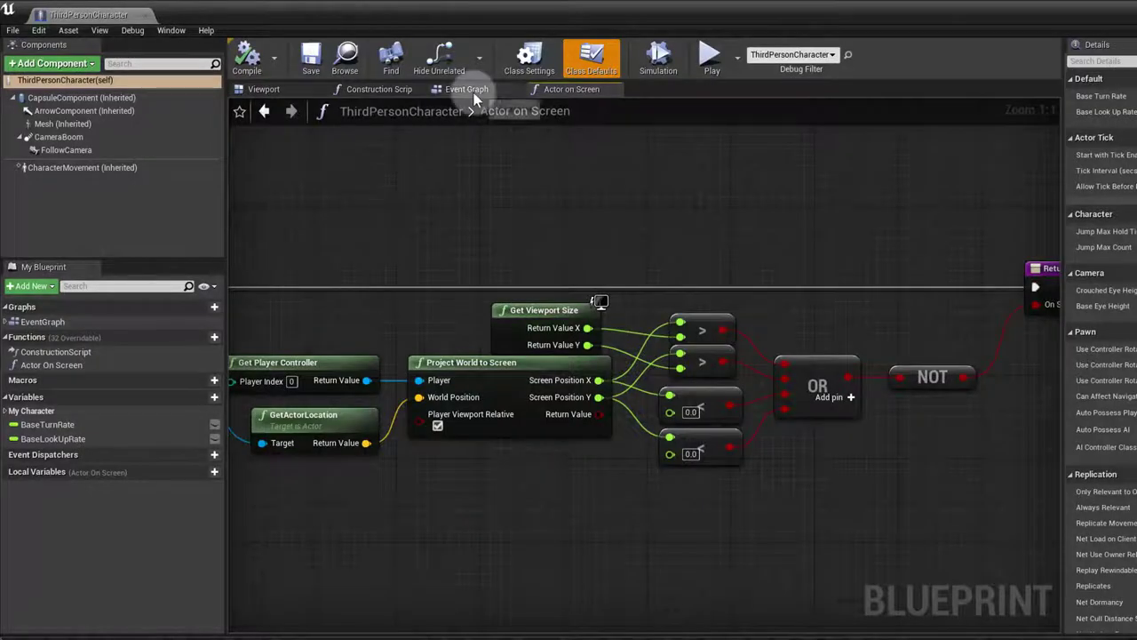
- Switch the blueprint editor to the ThirdPersonCharacter's main Event Graph
left_click(466, 89)
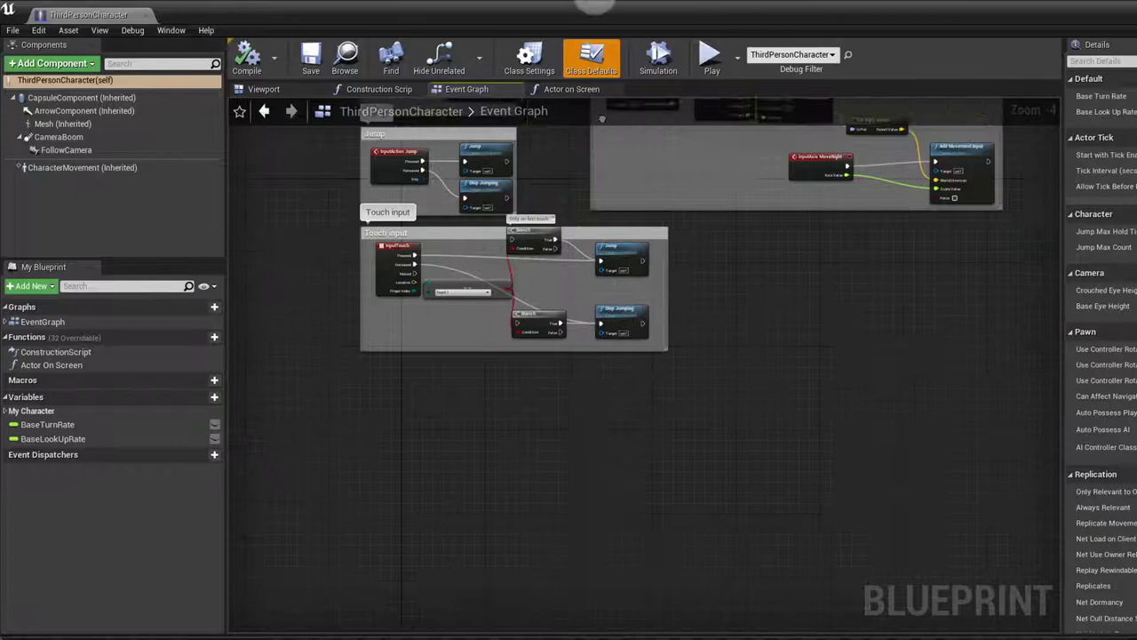
- Return to the Actor on Screen function graph with its projection and OR/NOT bounds check
left_click(572, 89)
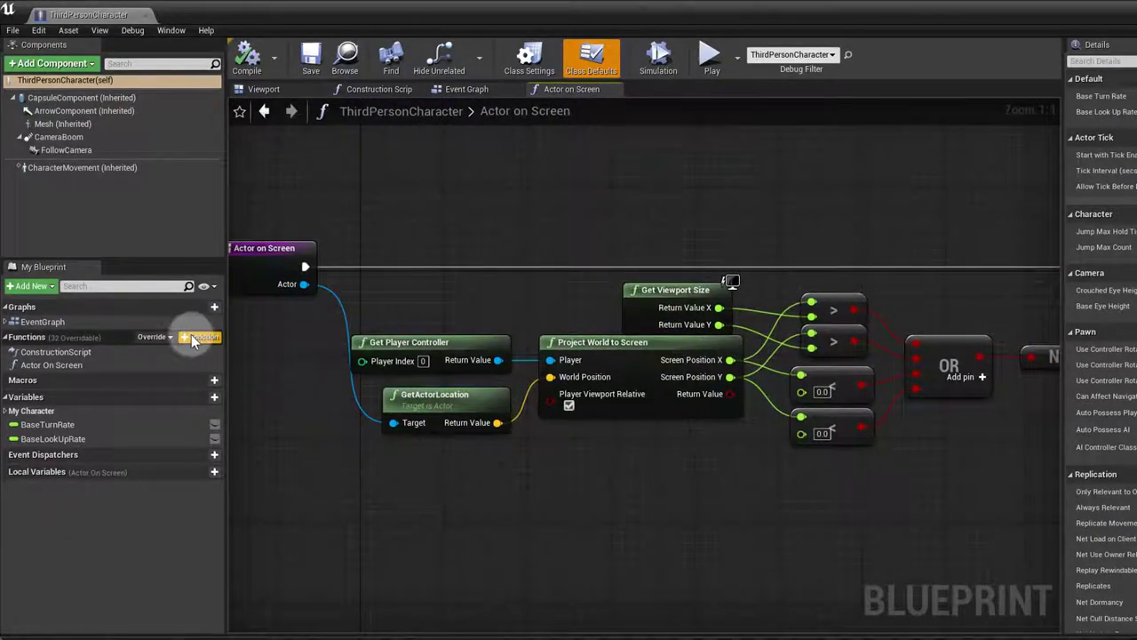
mouse_move(50, 366)
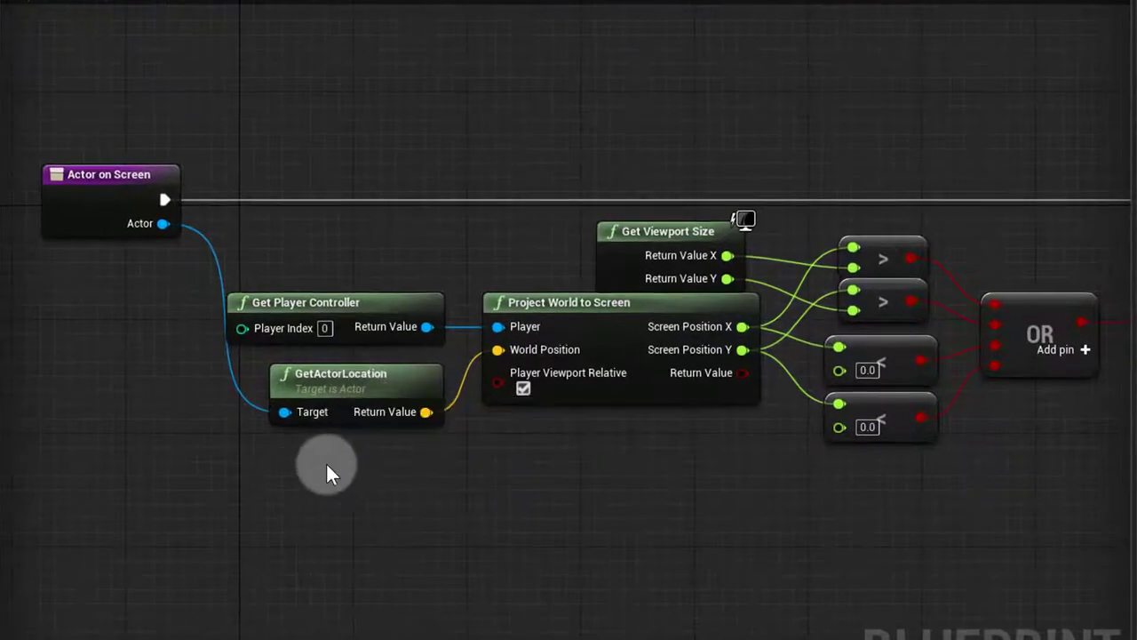
mouse_move(133, 228)
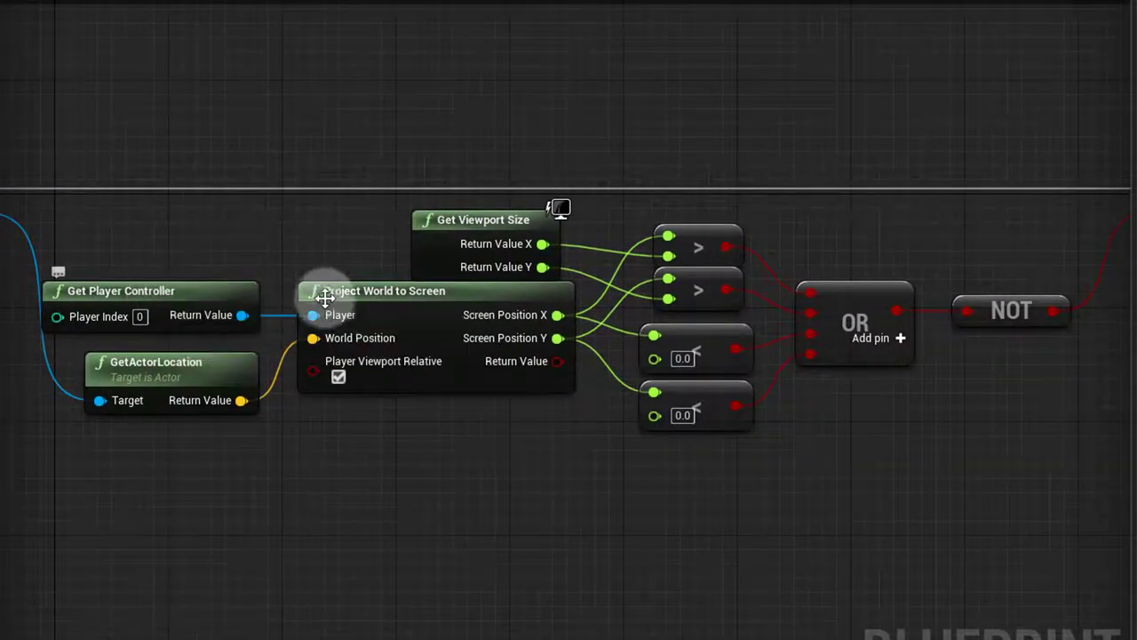
mouse_move(494, 491)
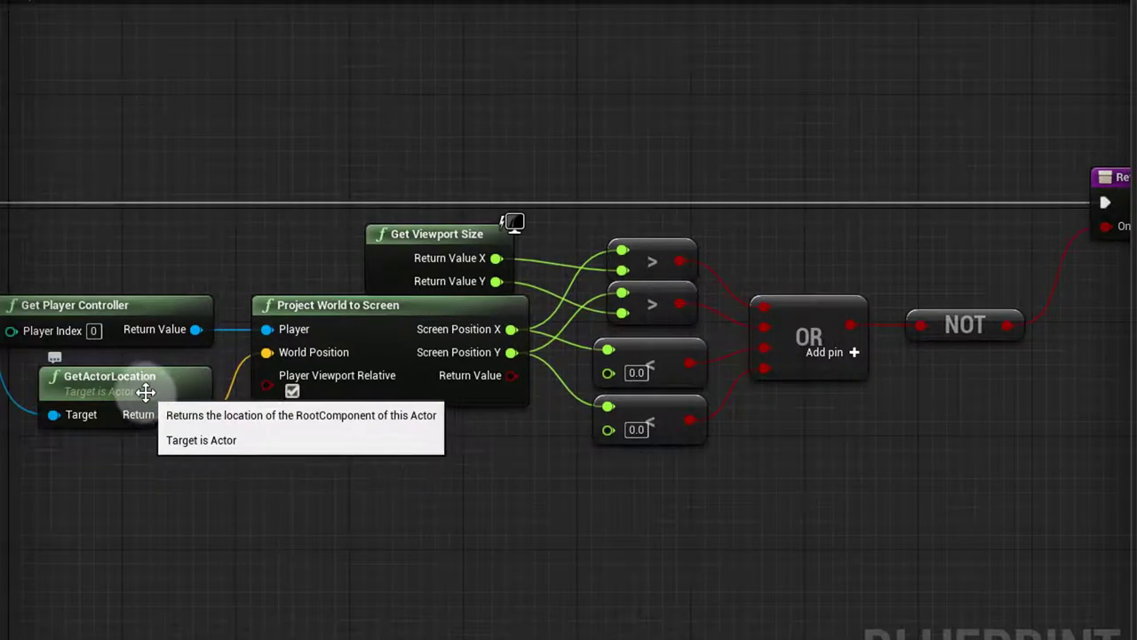
mouse_move(412, 293)
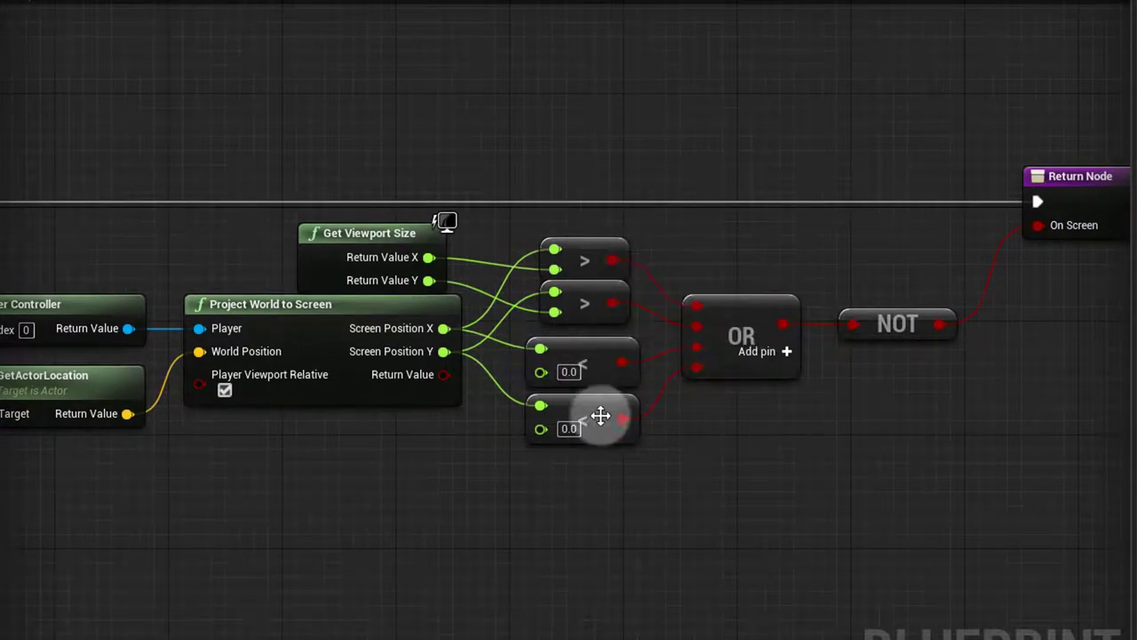
mouse_move(483, 407)
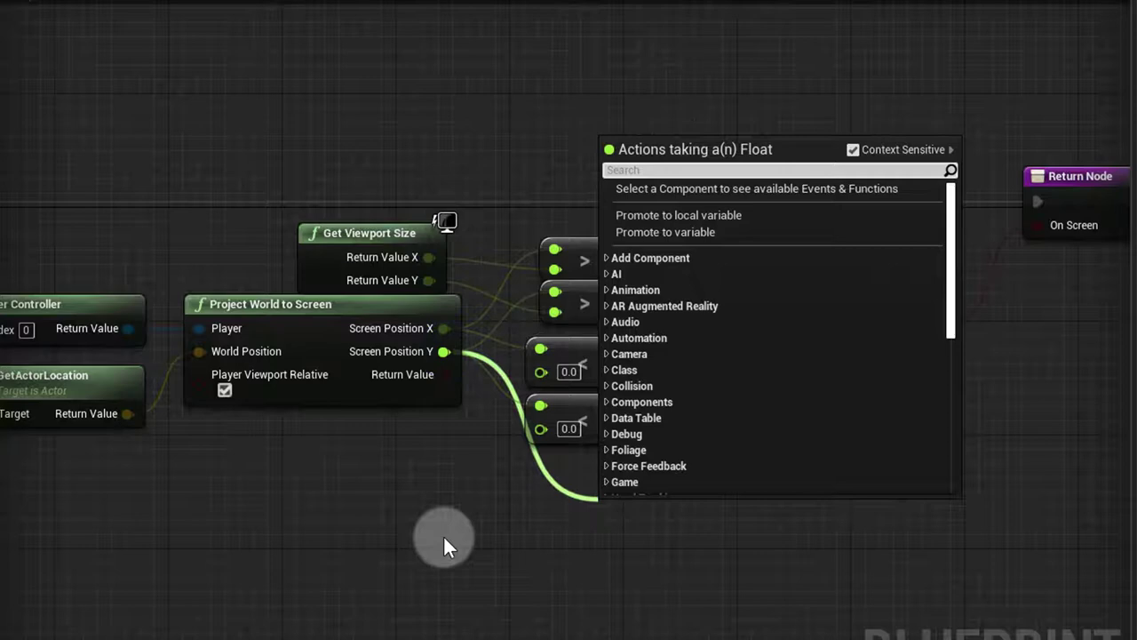
type("<")
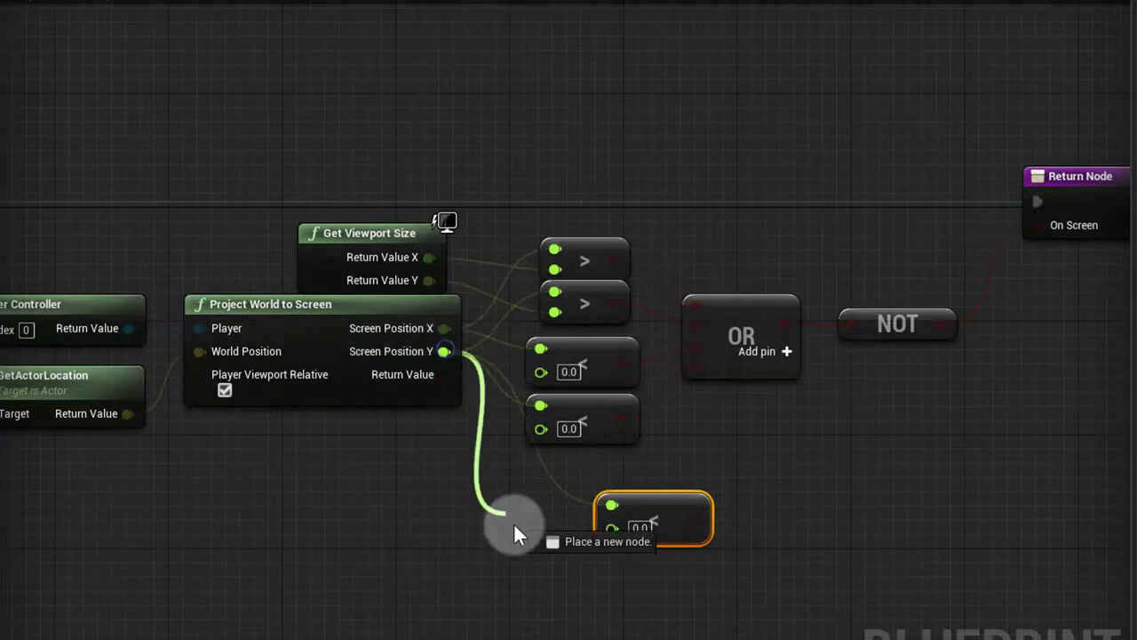
left_click(519, 525)
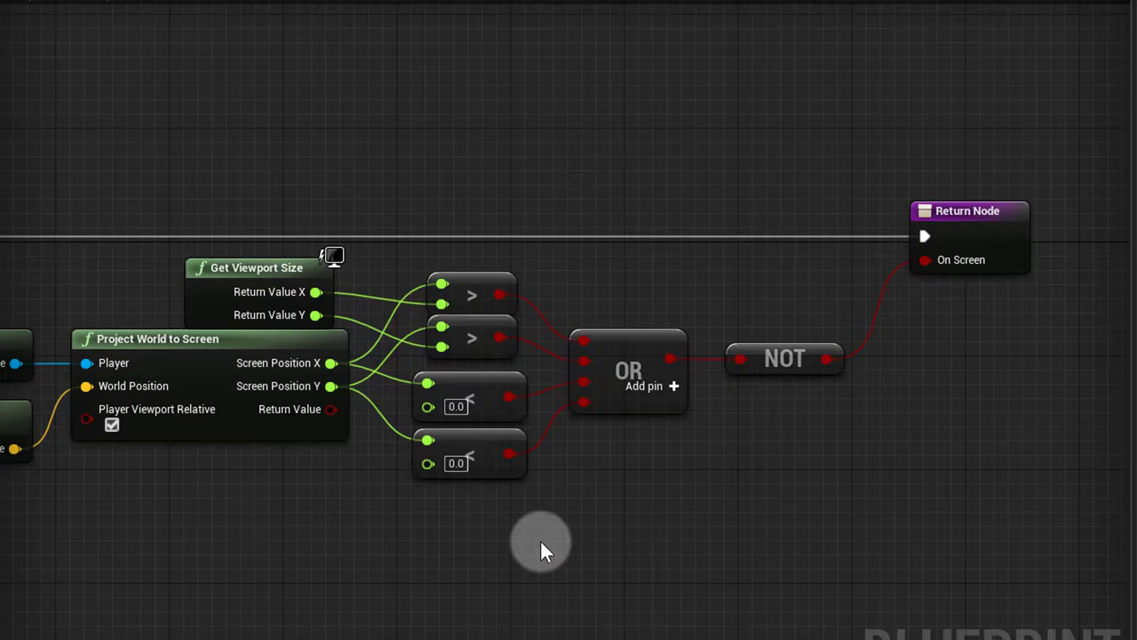
mouse_move(785, 359)
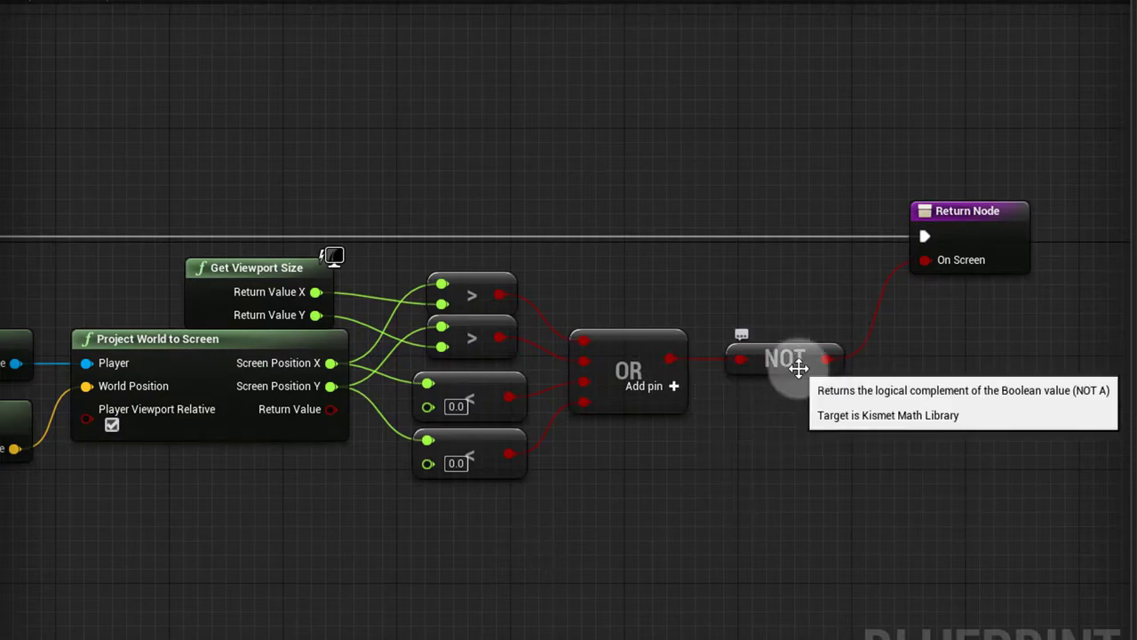